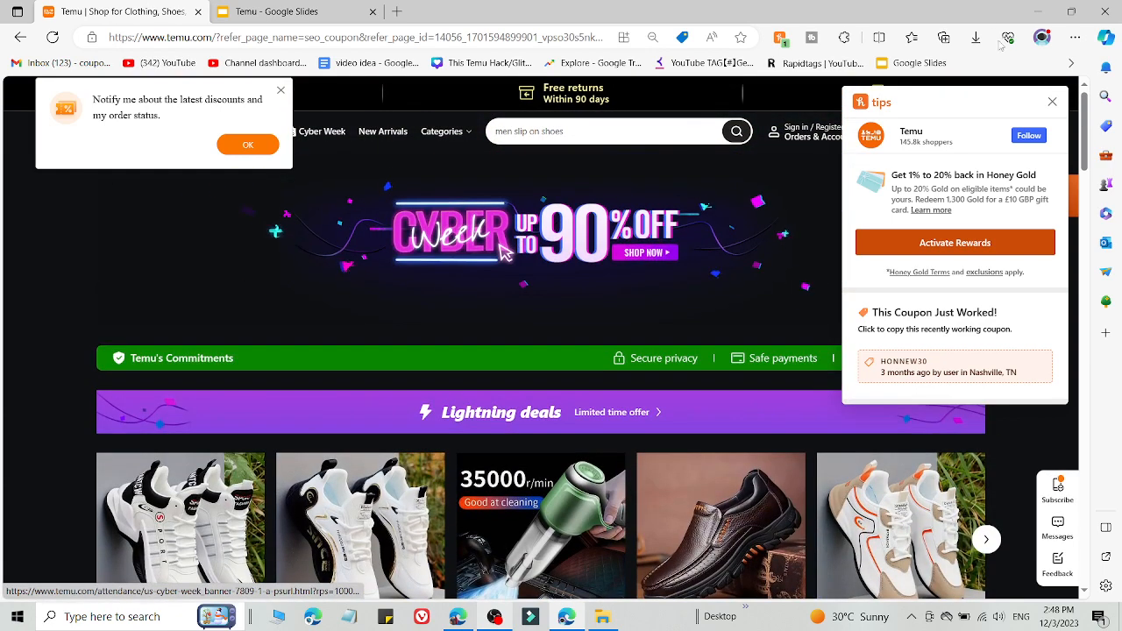
Step: Close the Honey coupon tips panel and the discount notification pop-up on the Temu homepage
left_click(1052, 101)
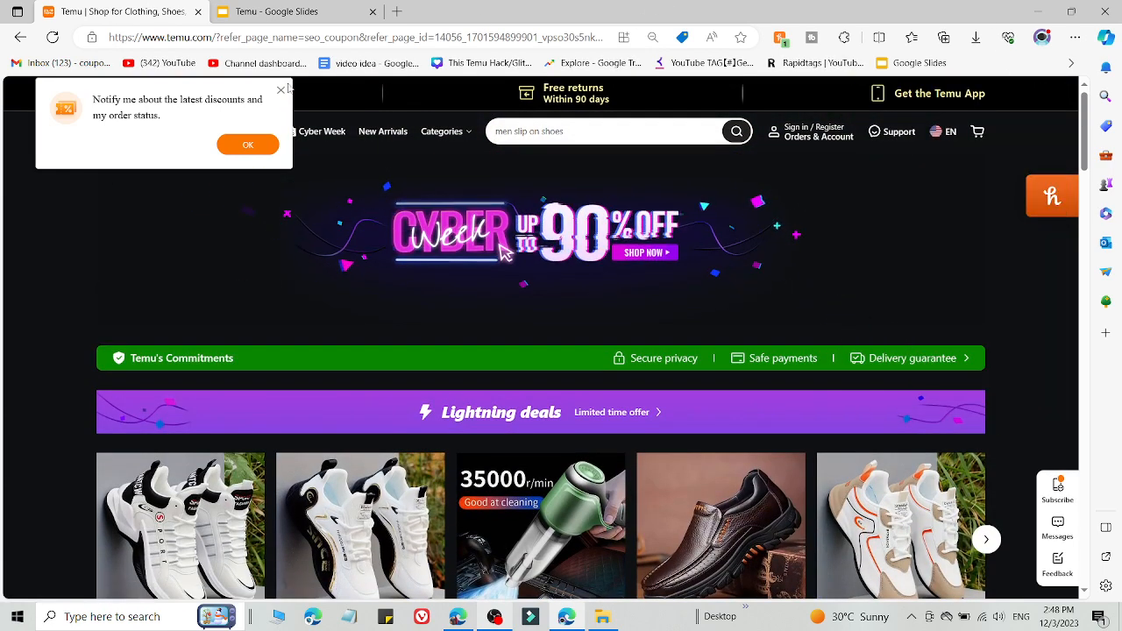
left_click(248, 144)
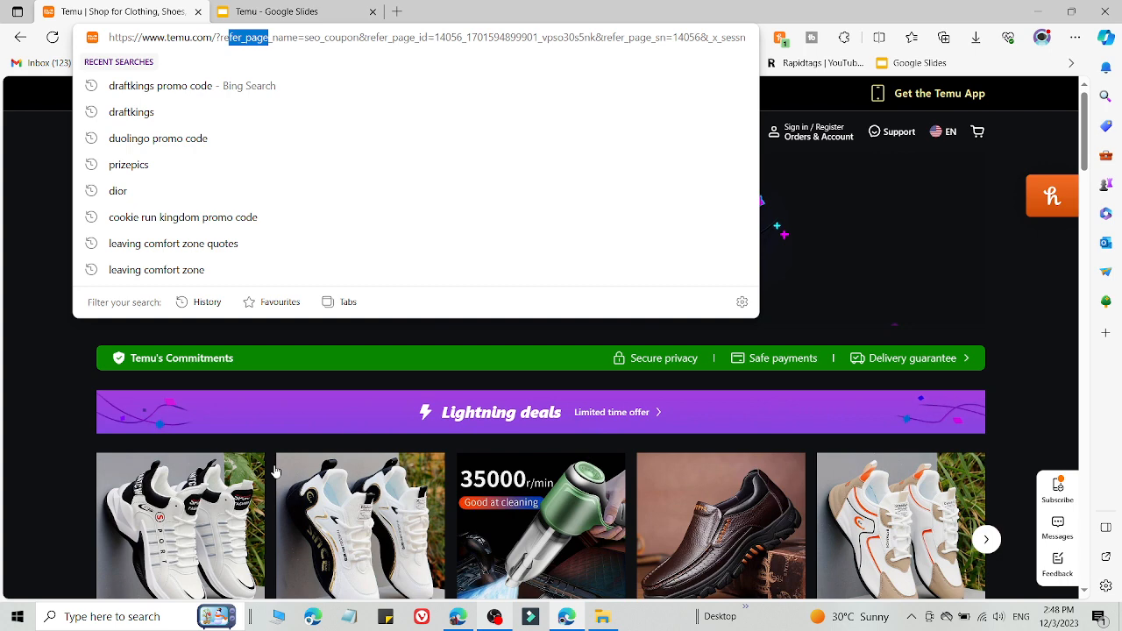
left_click(297, 11)
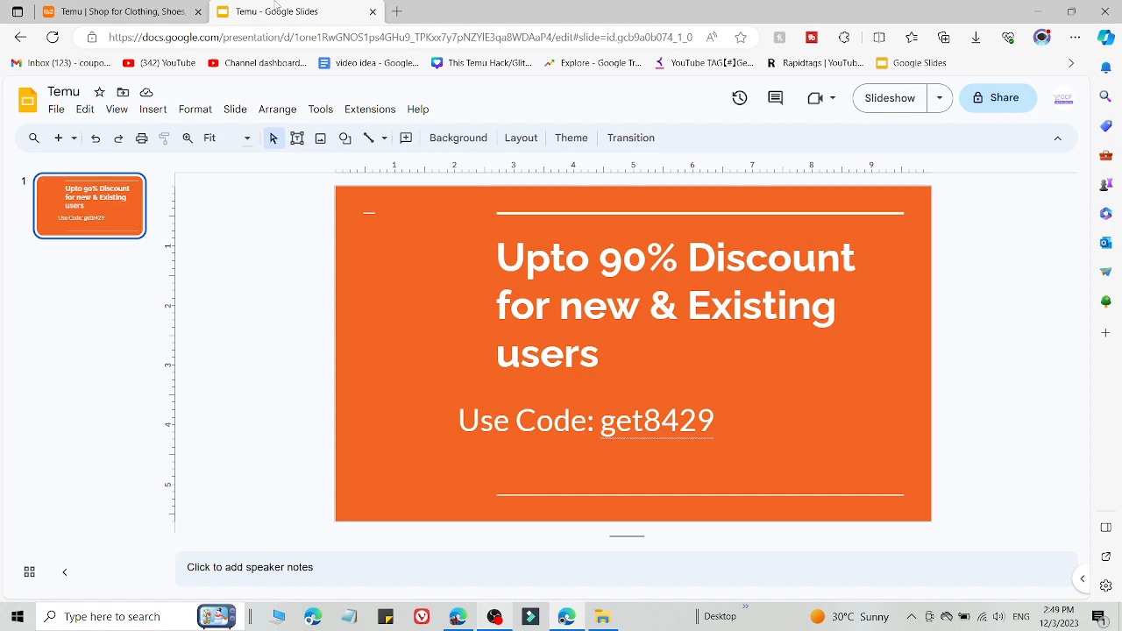
left_click(127, 11)
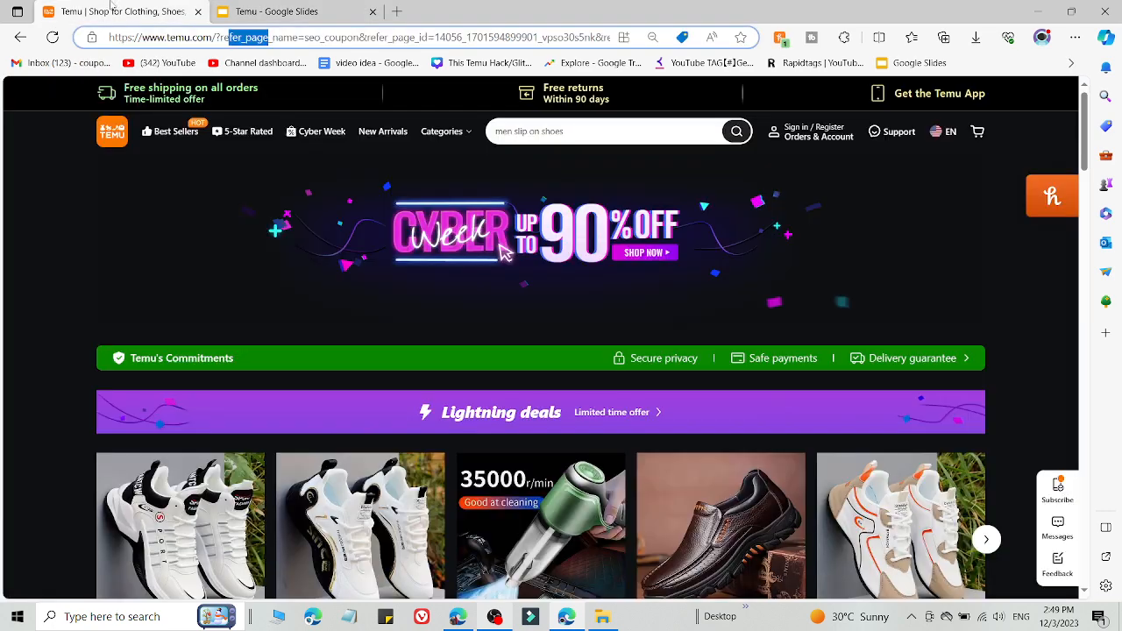